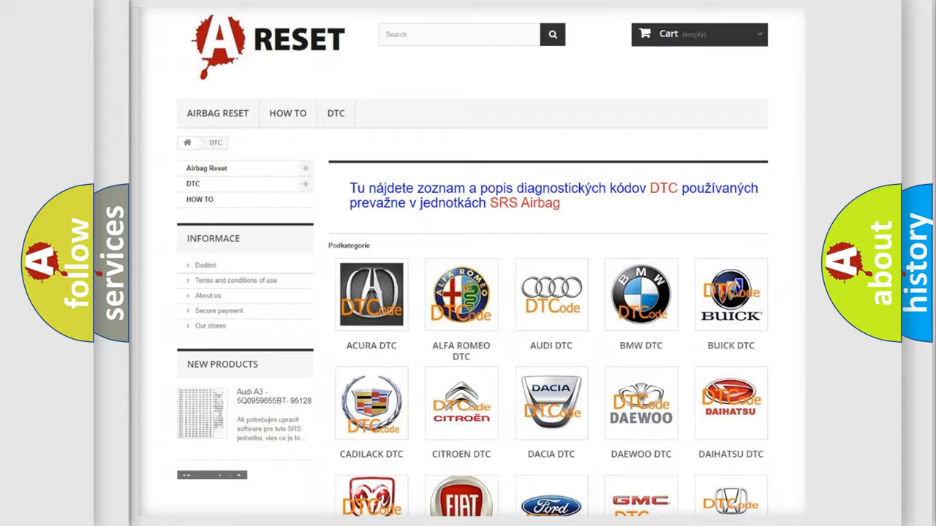
pyautogui.scroll(-3)
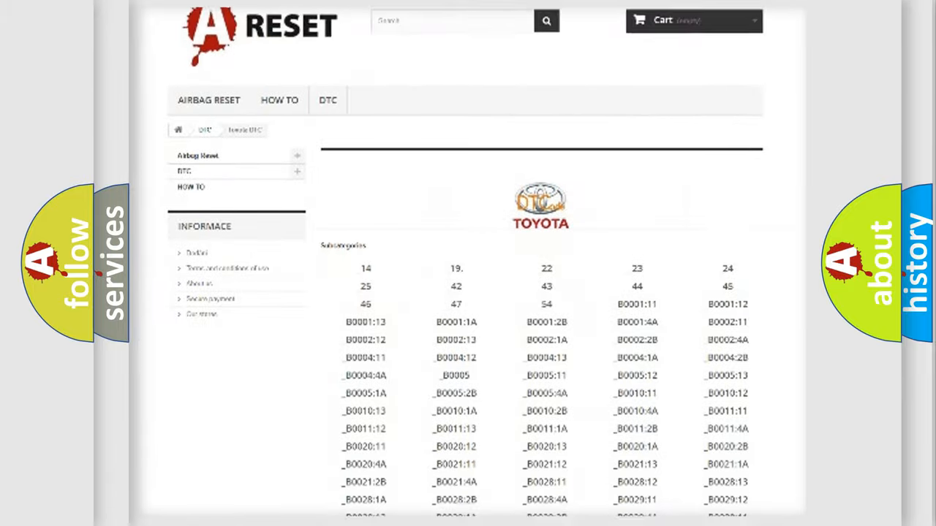
pyautogui.scroll(-3)
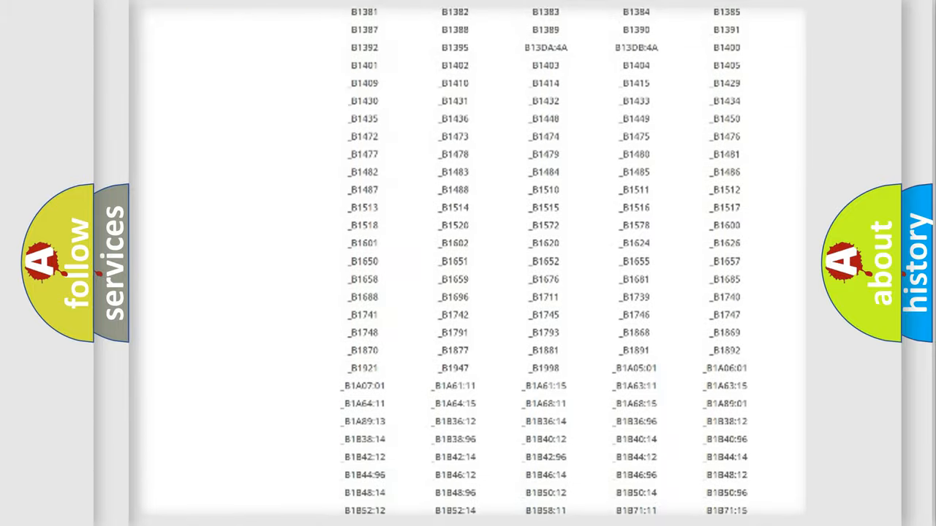